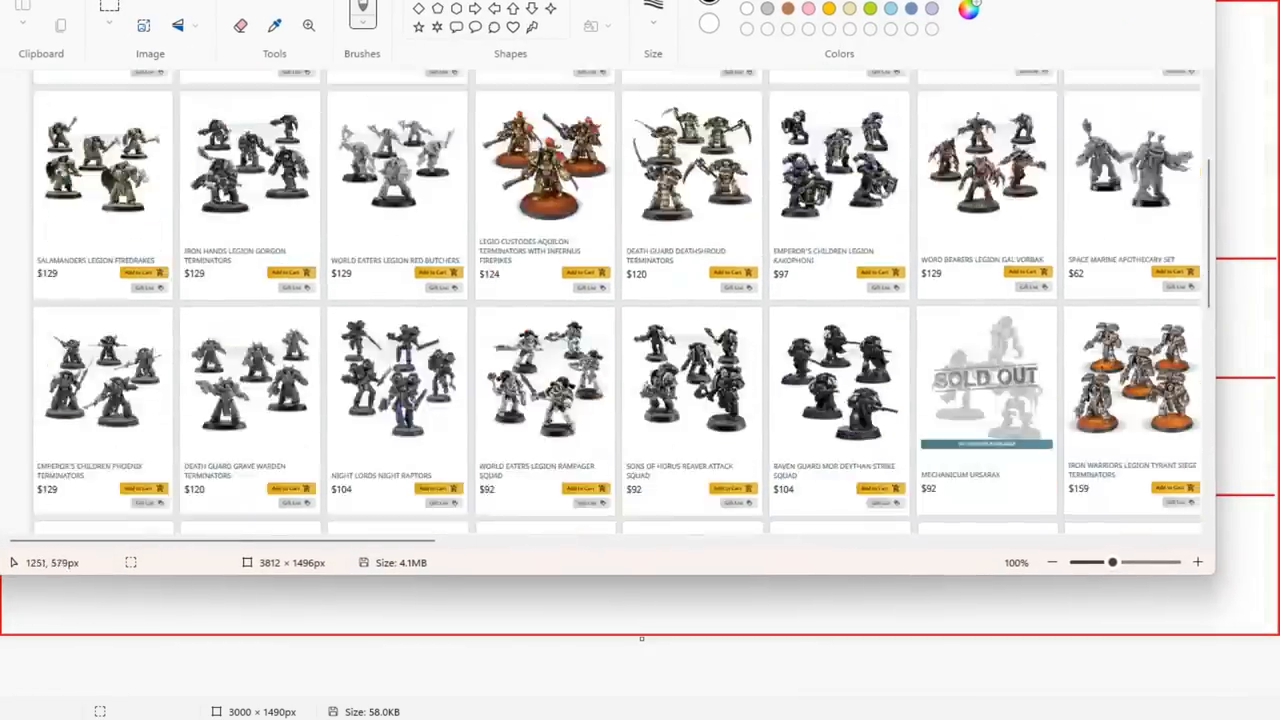
Place two pasted miniature cutouts side by side in the Must Take row.
scroll("down", 3)
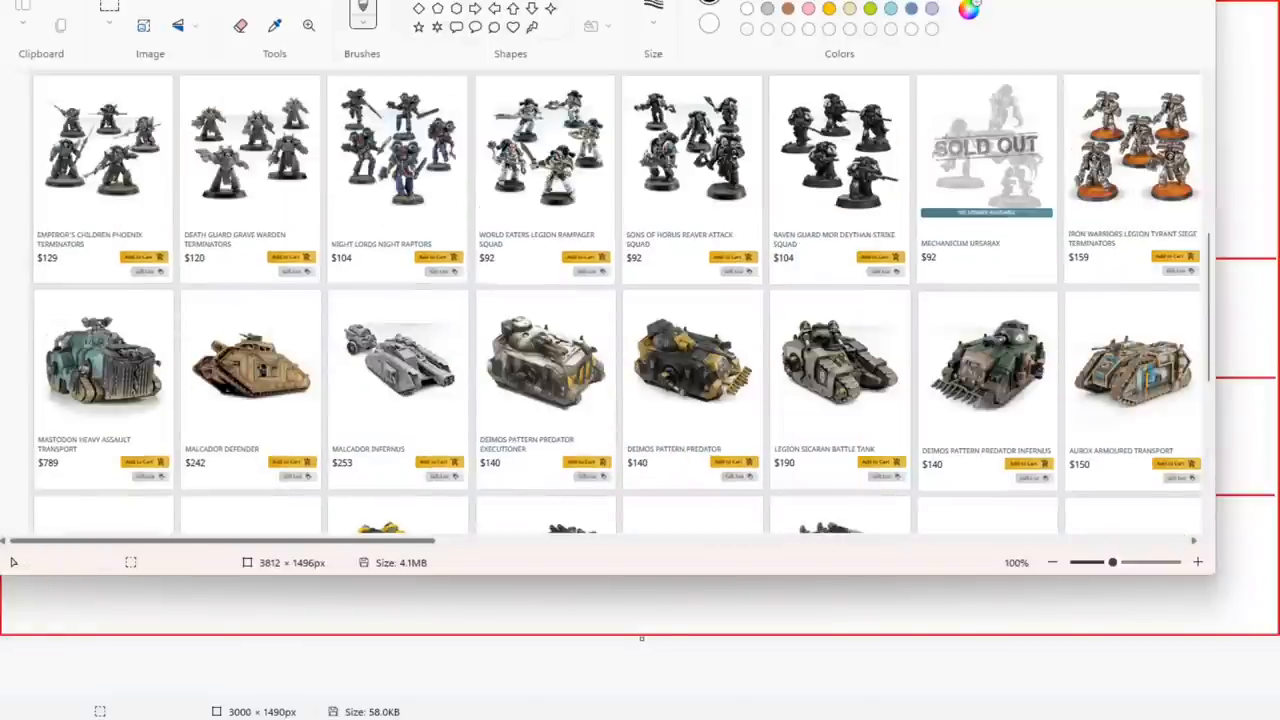
scroll("right", 3)
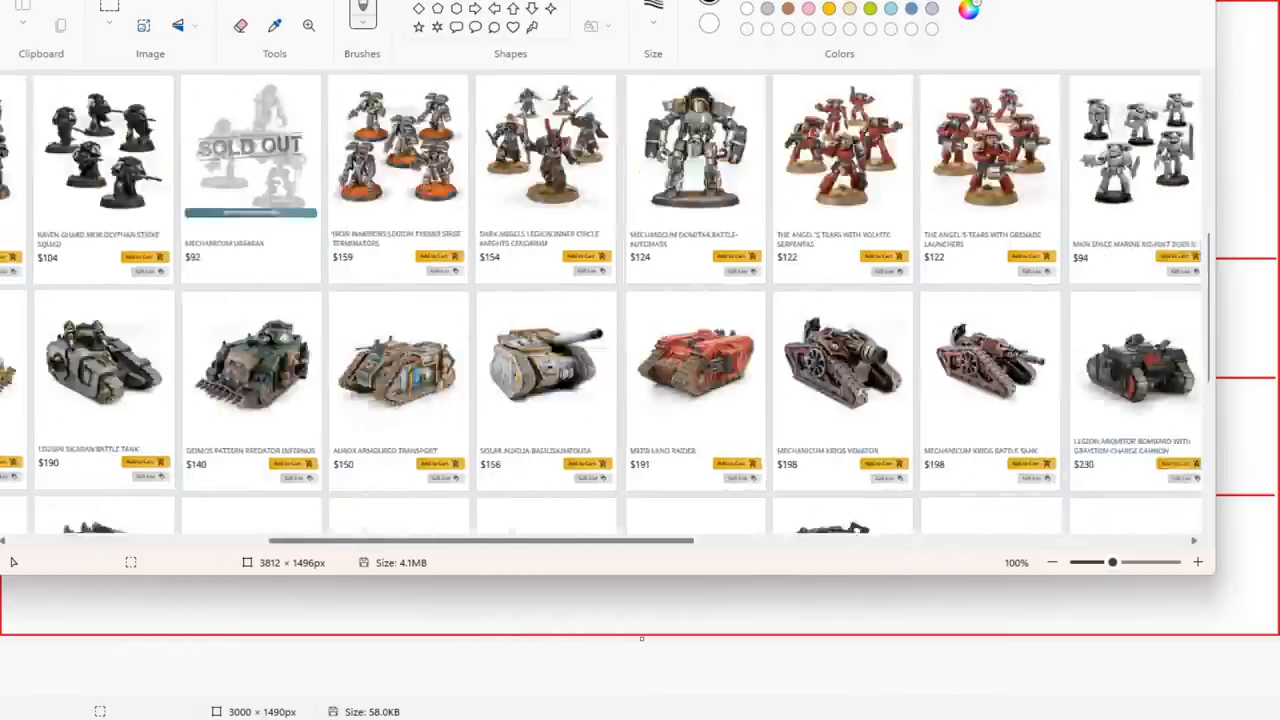
scroll("down", 3)
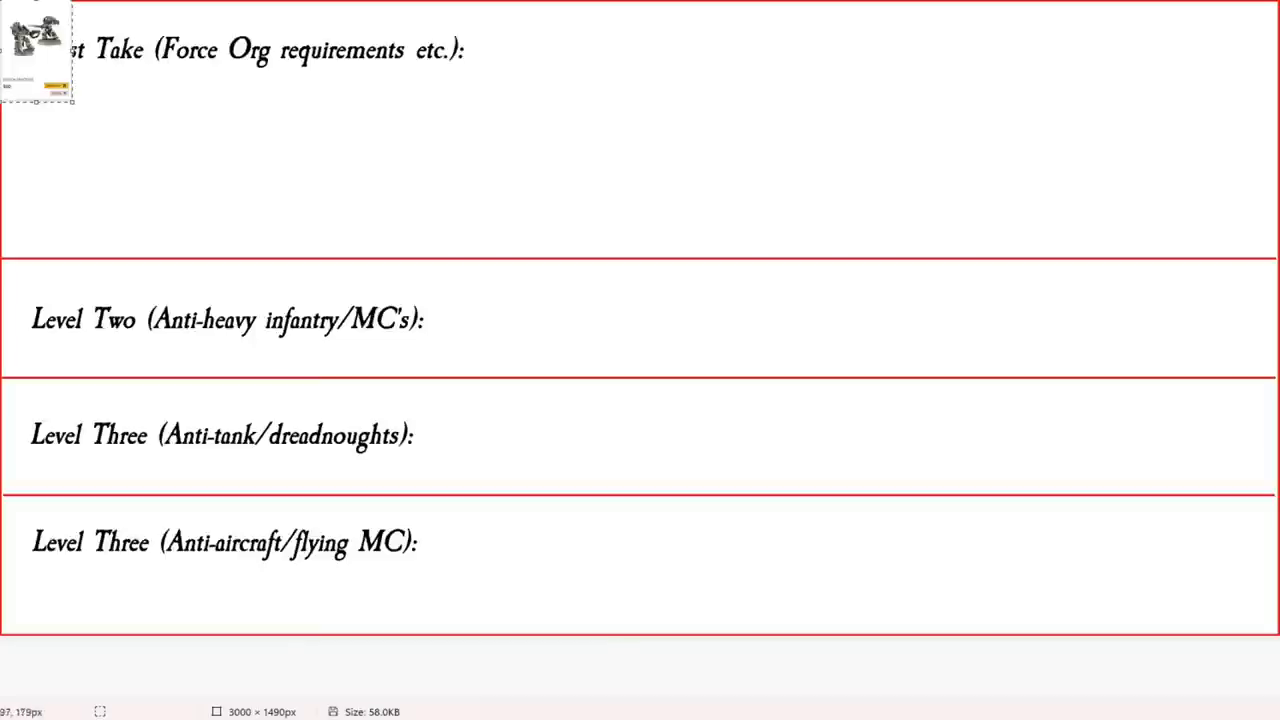
left_click_drag(37, 52, 524, 62)
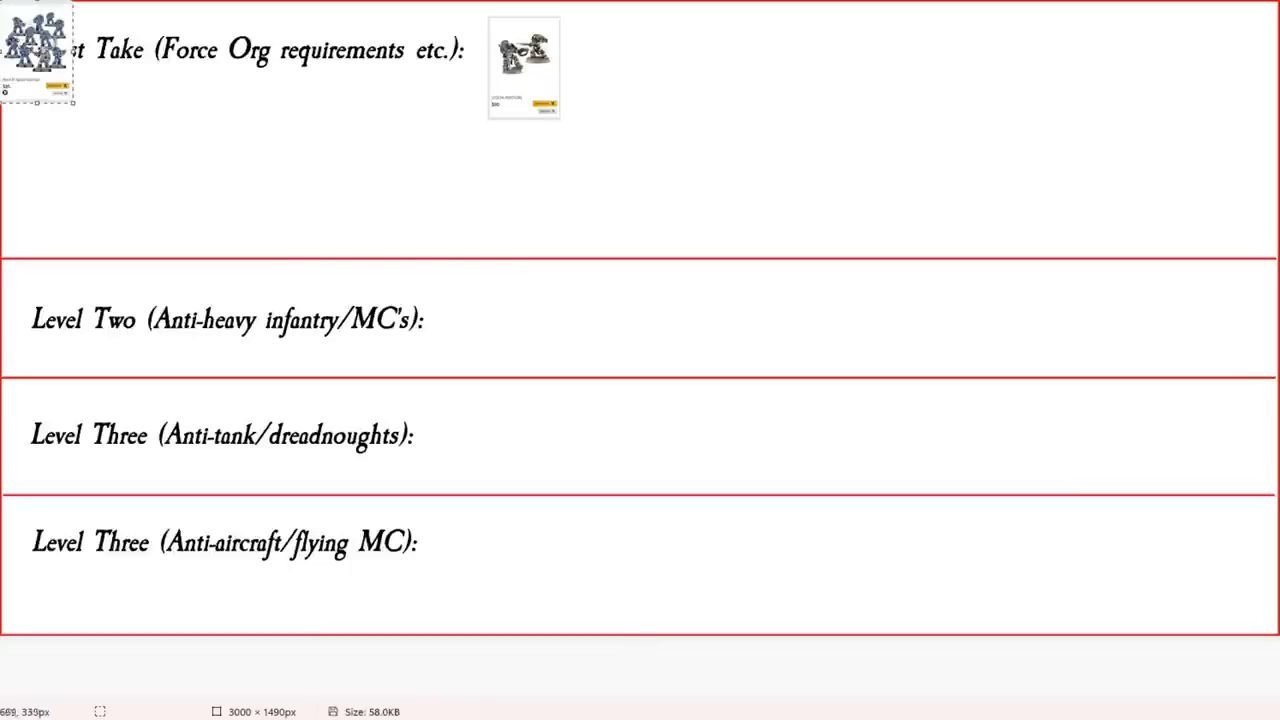
left_click_drag(37, 55, 635, 75)
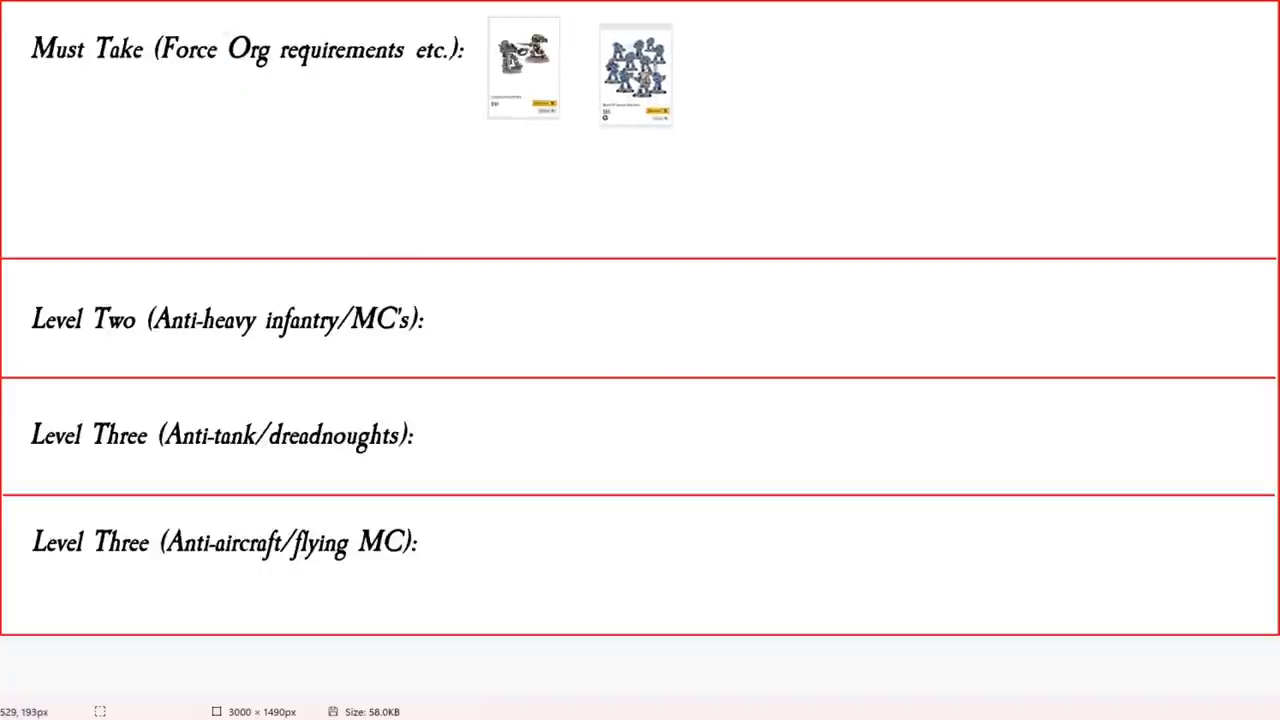
left_click_drag(635, 73, 37, 55)
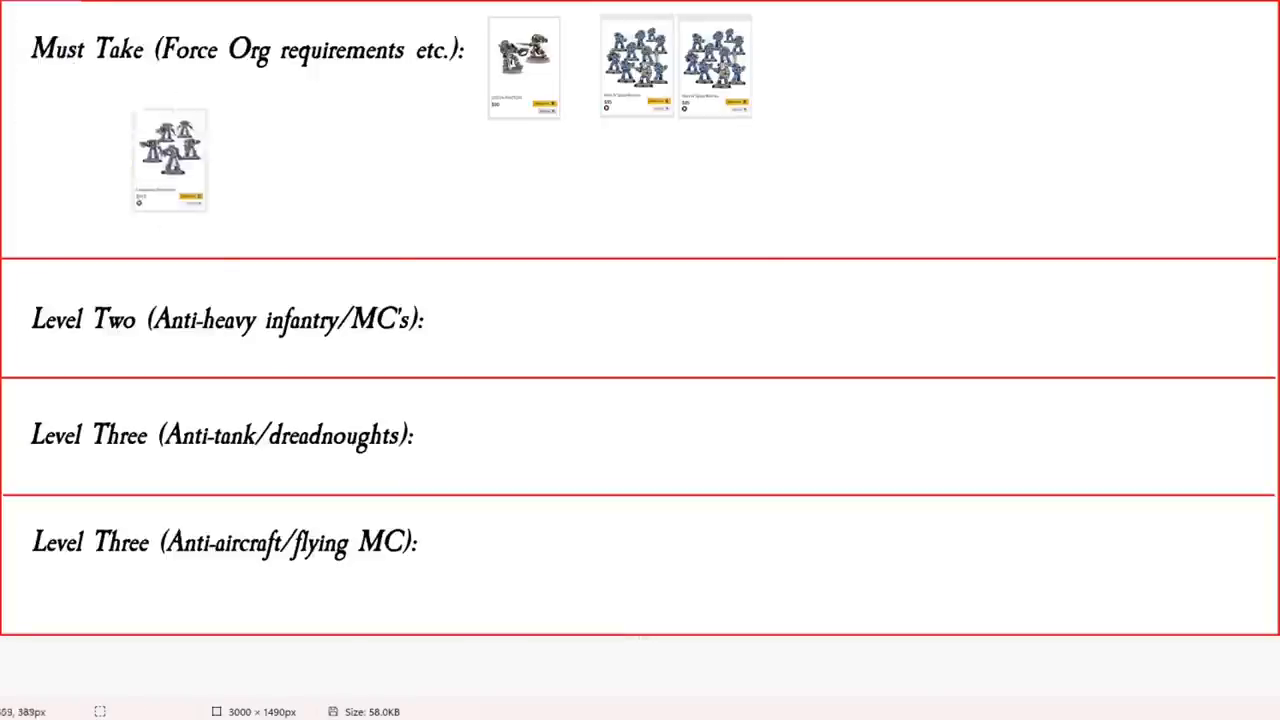
Move the armoured squad image down into the Level Two row and set it in place.
left_click_drag(168, 160, 495, 378)
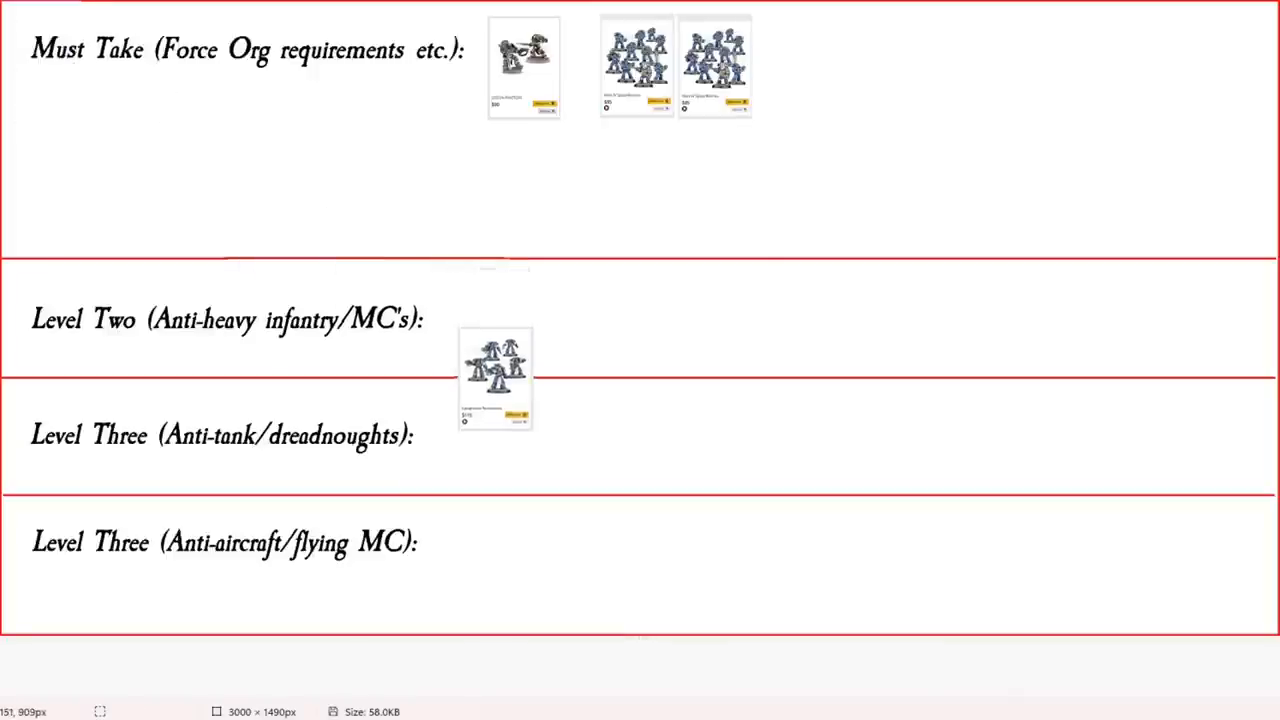
left_click(496, 380)
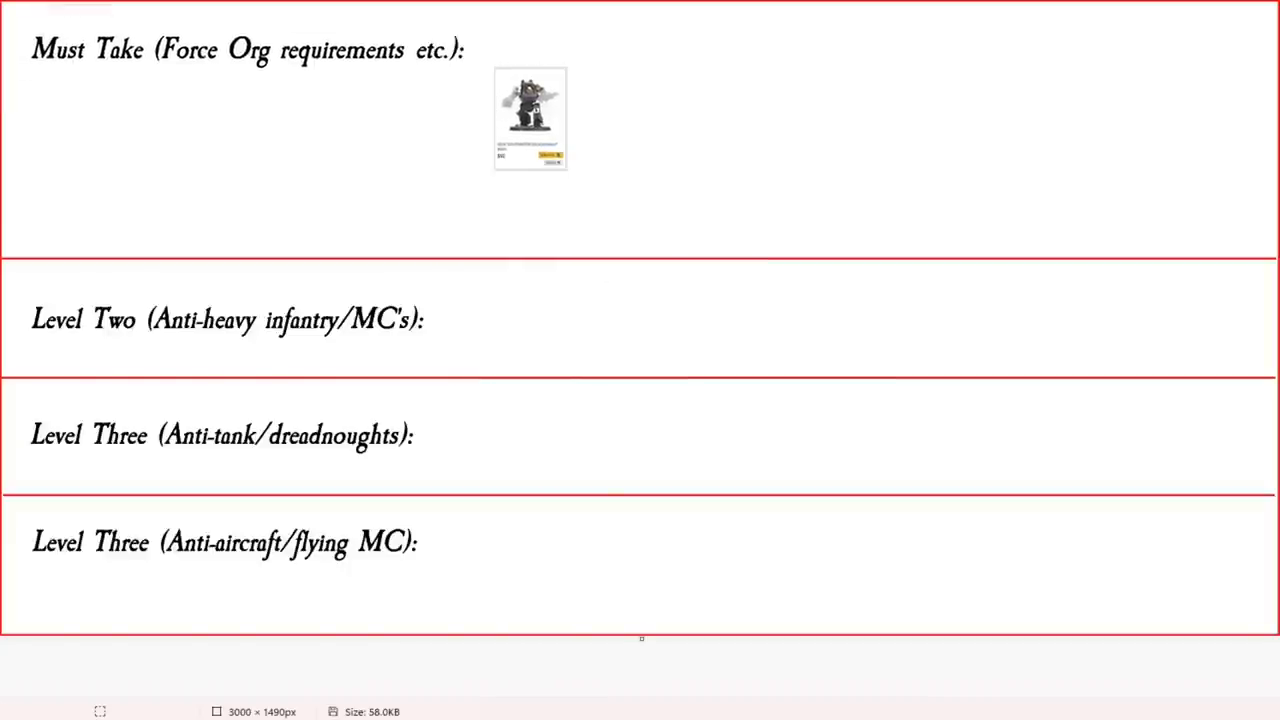
Add the text label 'HQ' beside the miniature in the Must Take row.
left_click(529, 115)
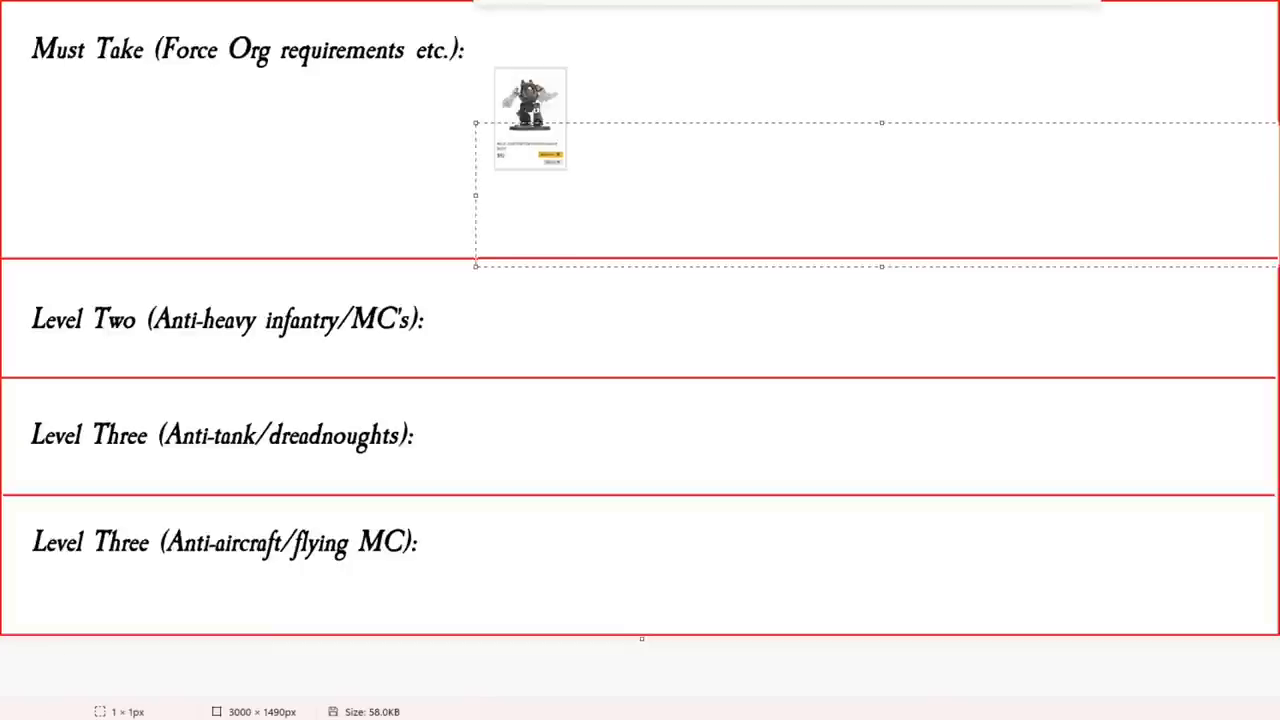
type("HQ")
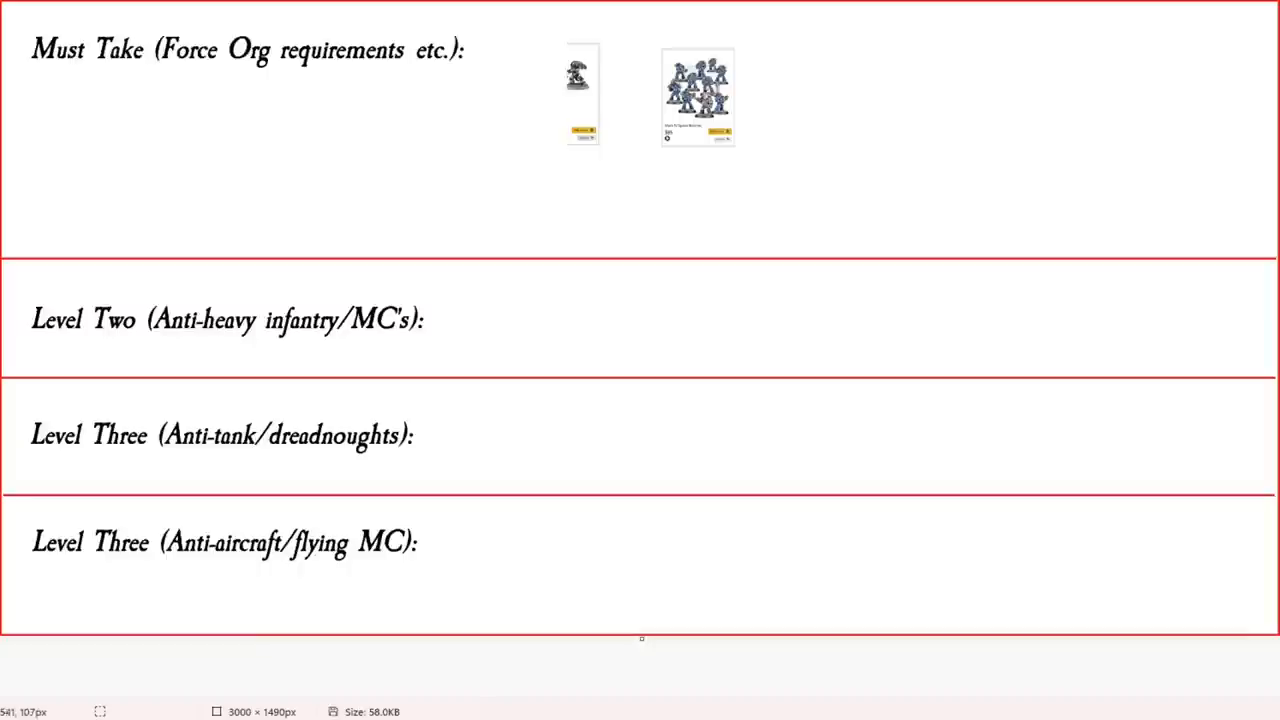
Deselect the second miniature squad image after positioning it in Must Take.
left_click(694, 95)
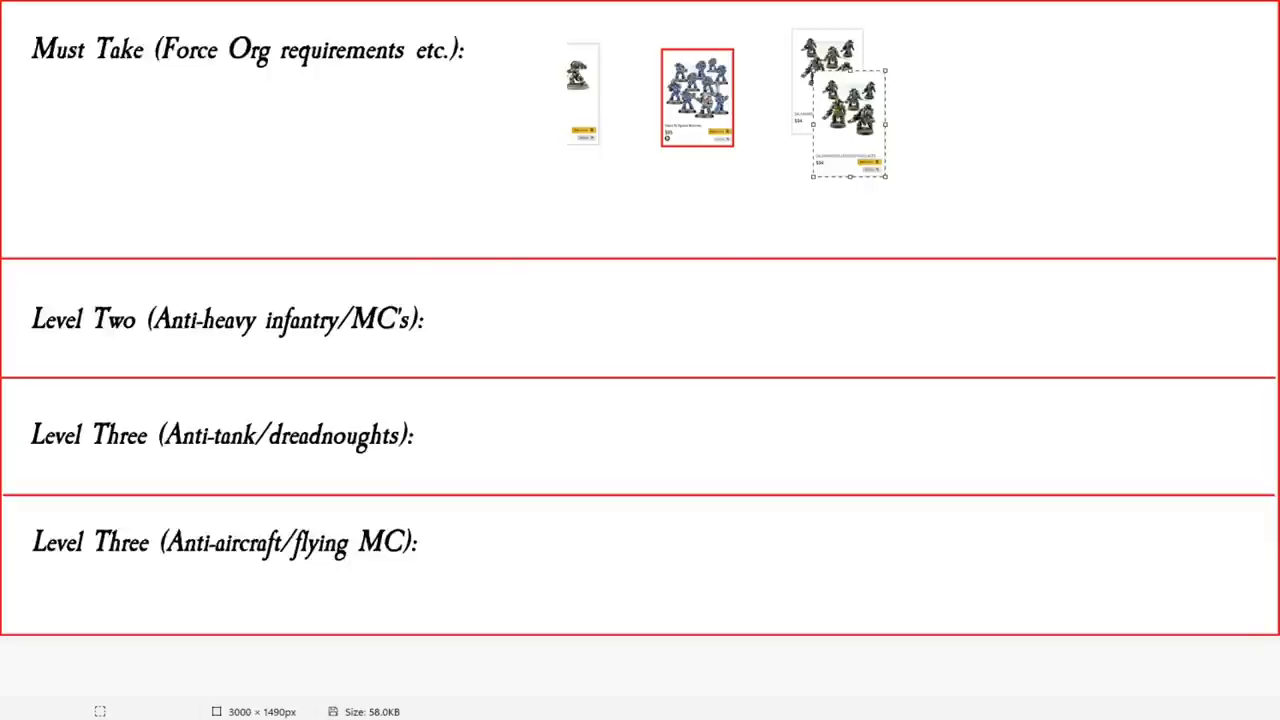
Drag the pasted tank card into the Must Take row and set it down.
left_click_drag(848, 112, 40, 52)
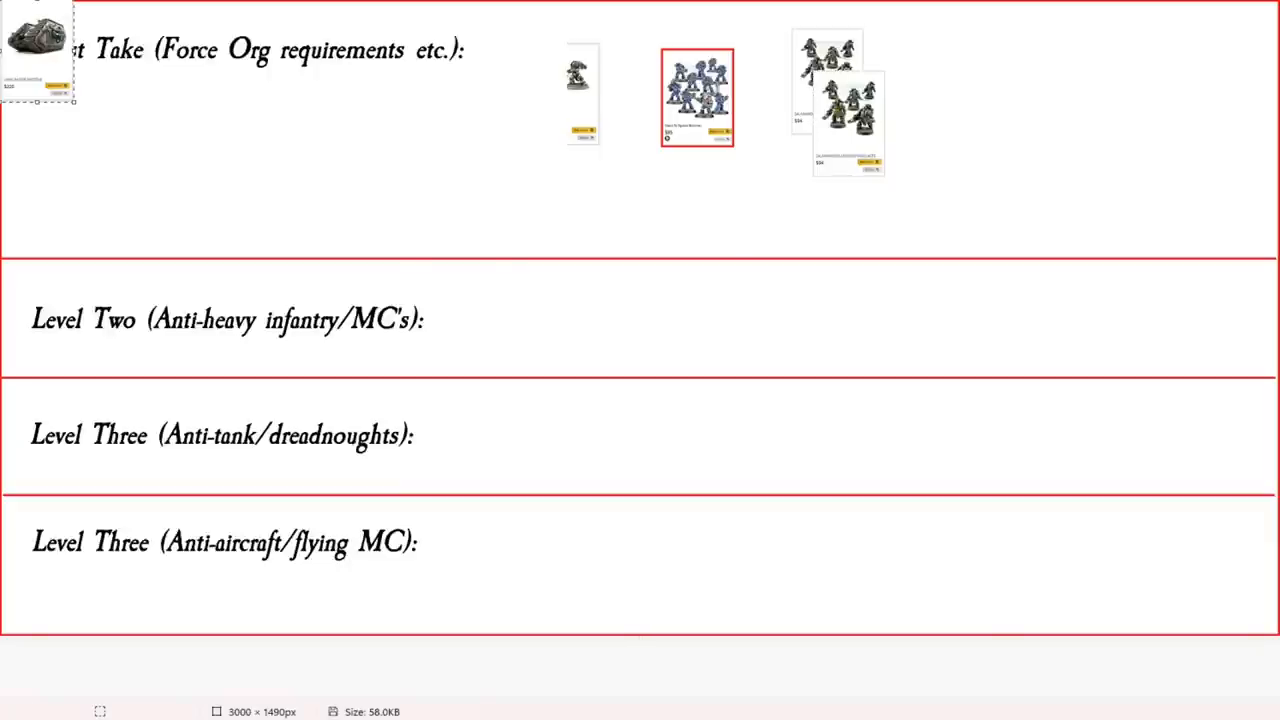
left_click_drag(37, 52, 795, 180)
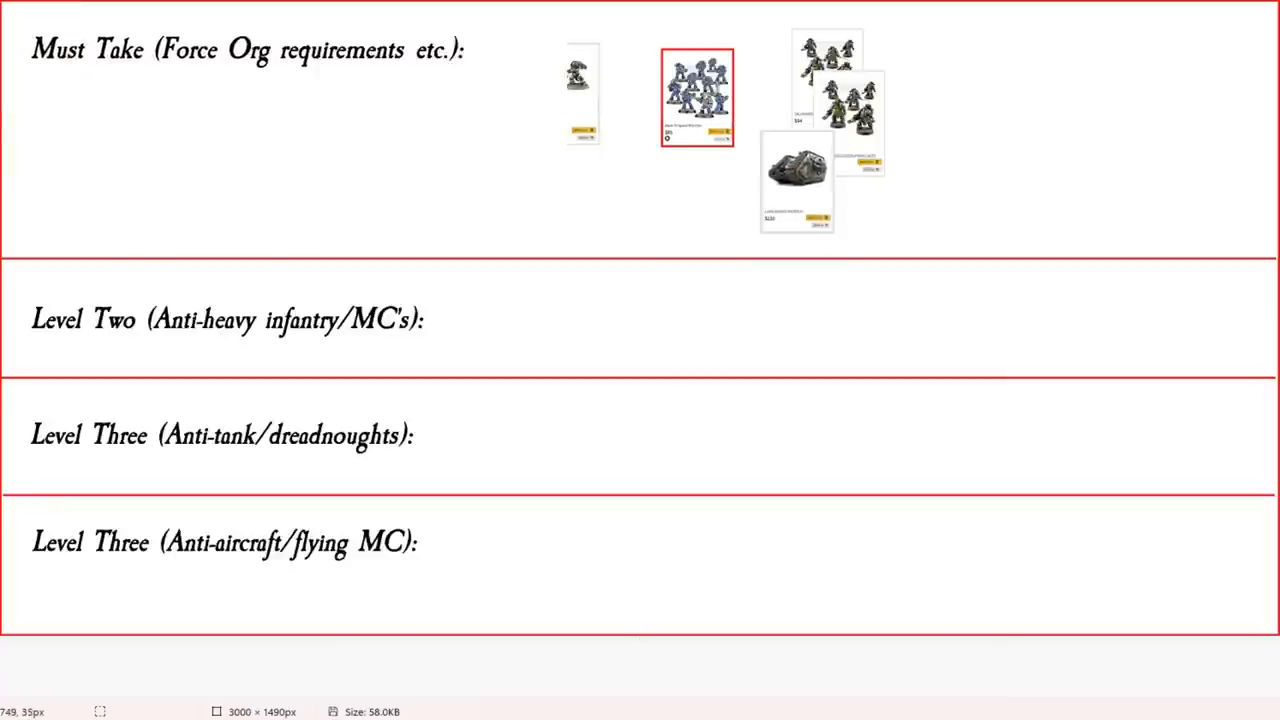
left_click(820, 130)
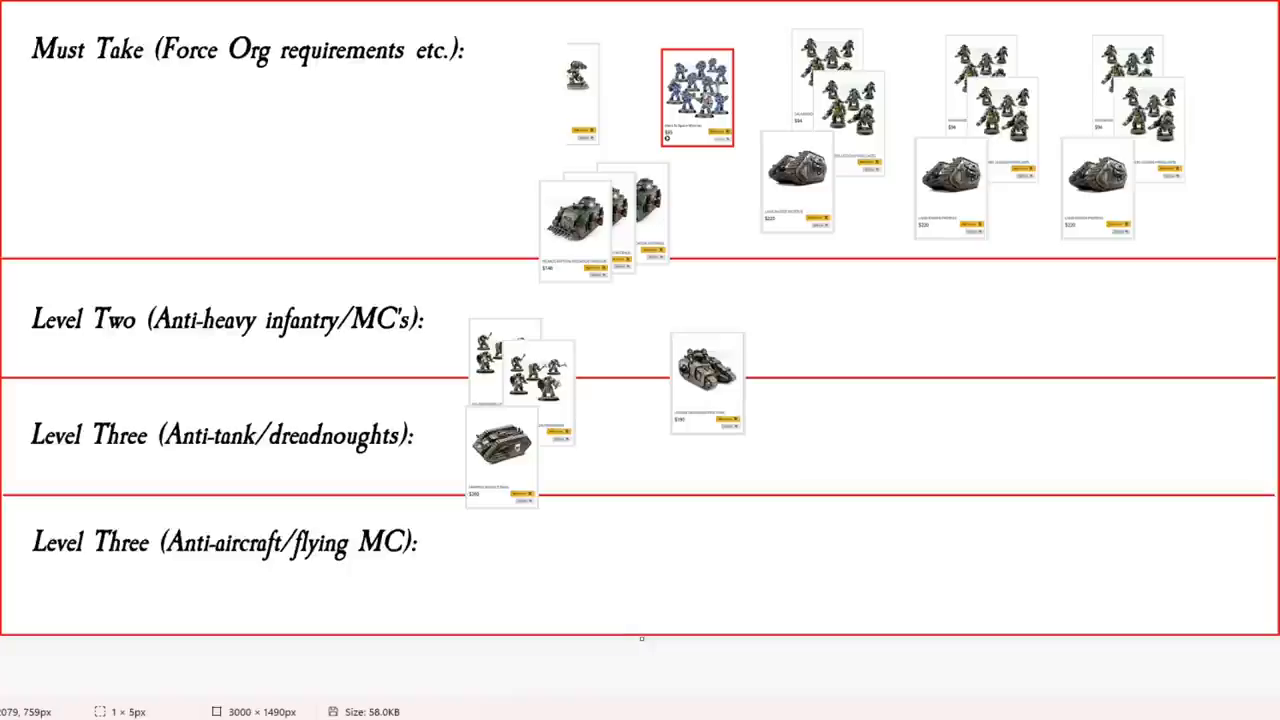
mouse_move(642, 637)
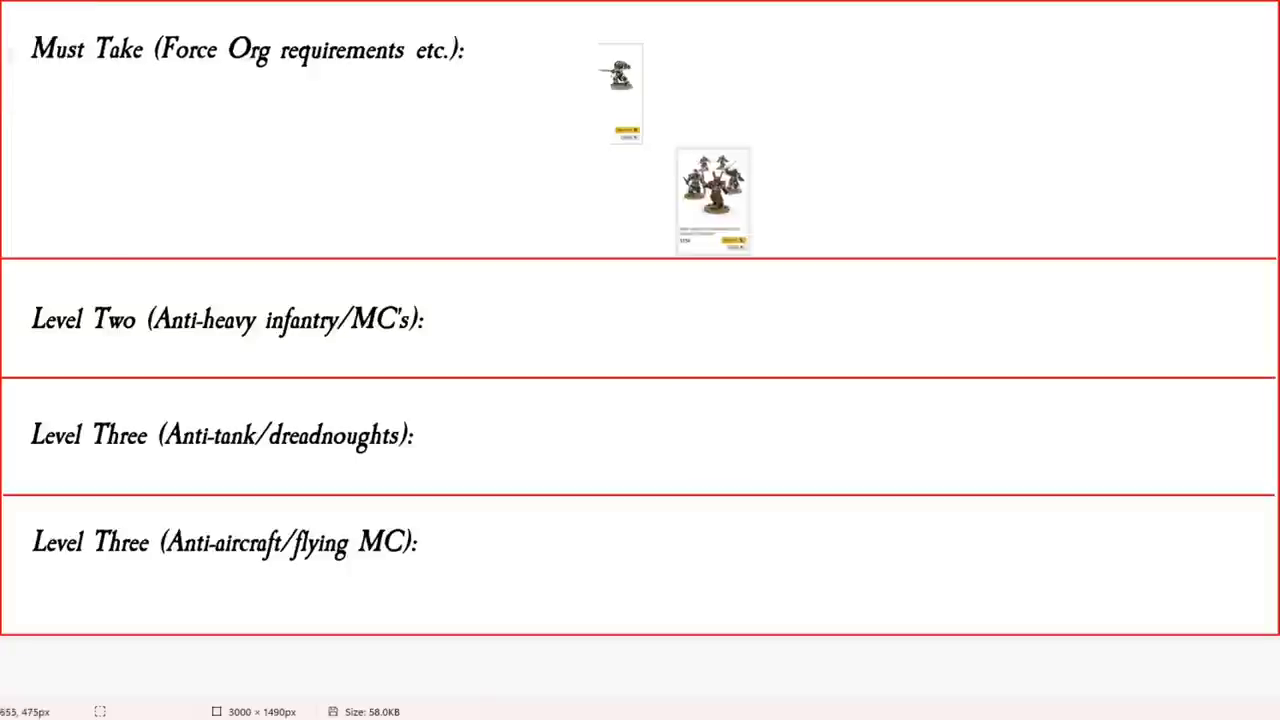
Move a squad card up into the Must Take row, then drag another card across.
left_click_drag(712, 198, 688, 125)
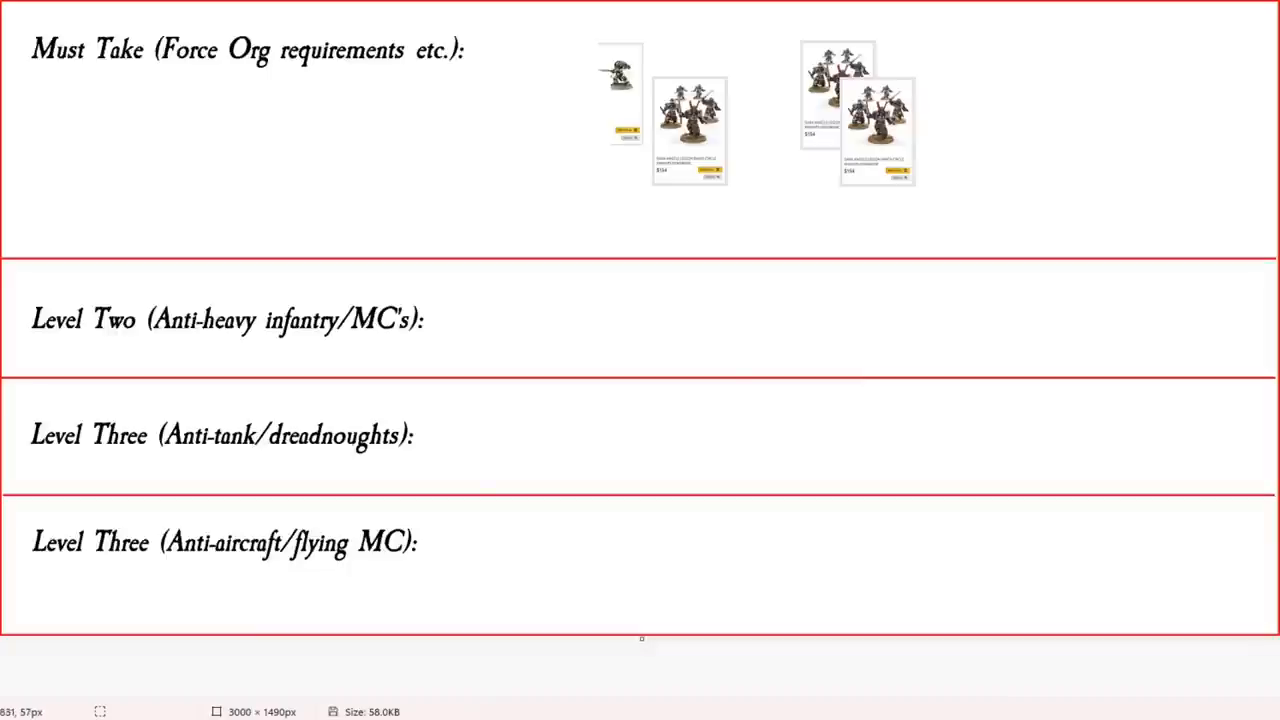
left_click(856, 115)
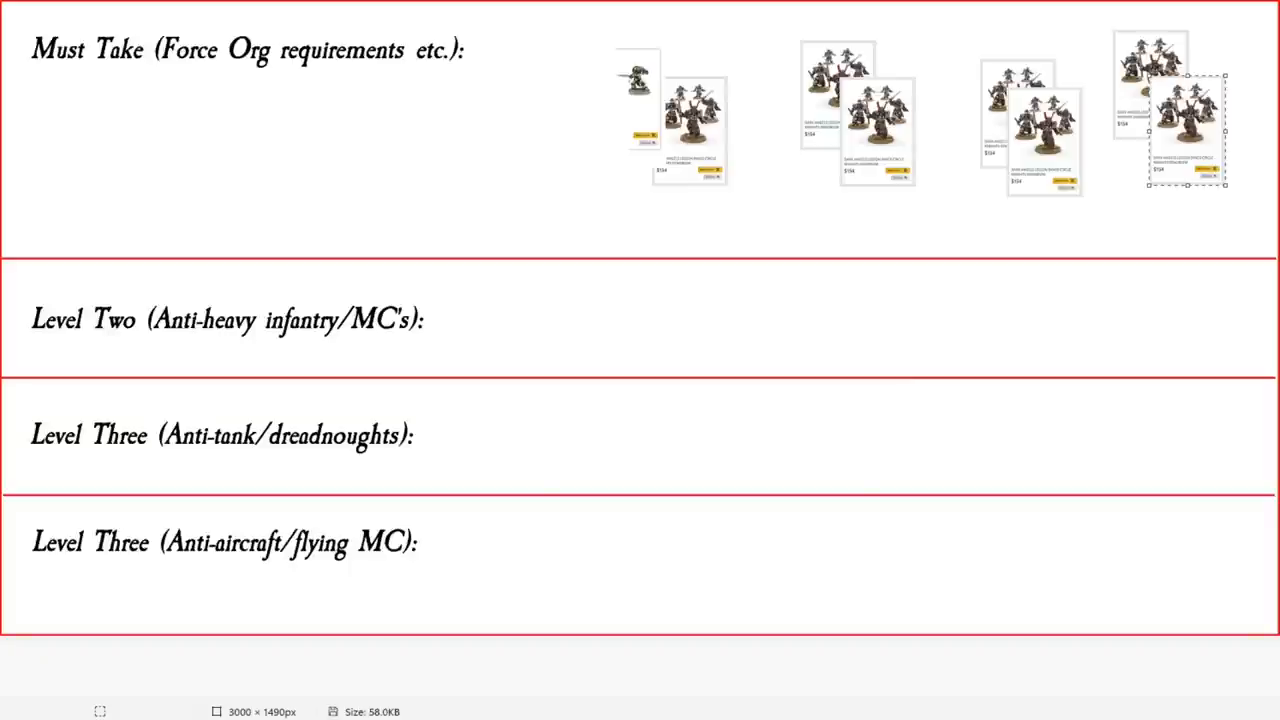
left_click_drag(1180, 120, 35, 55)
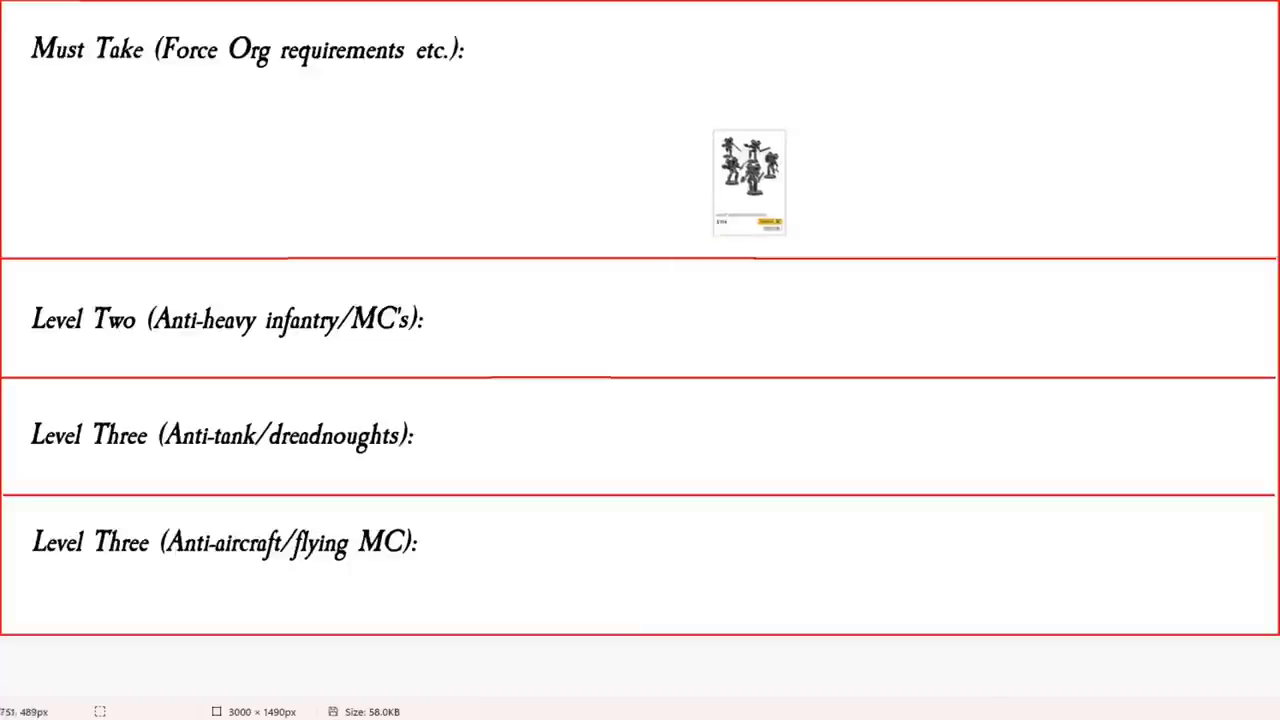
Drag a pasted miniature card down toward the Level Two row.
left_click_drag(749, 182, 645, 265)
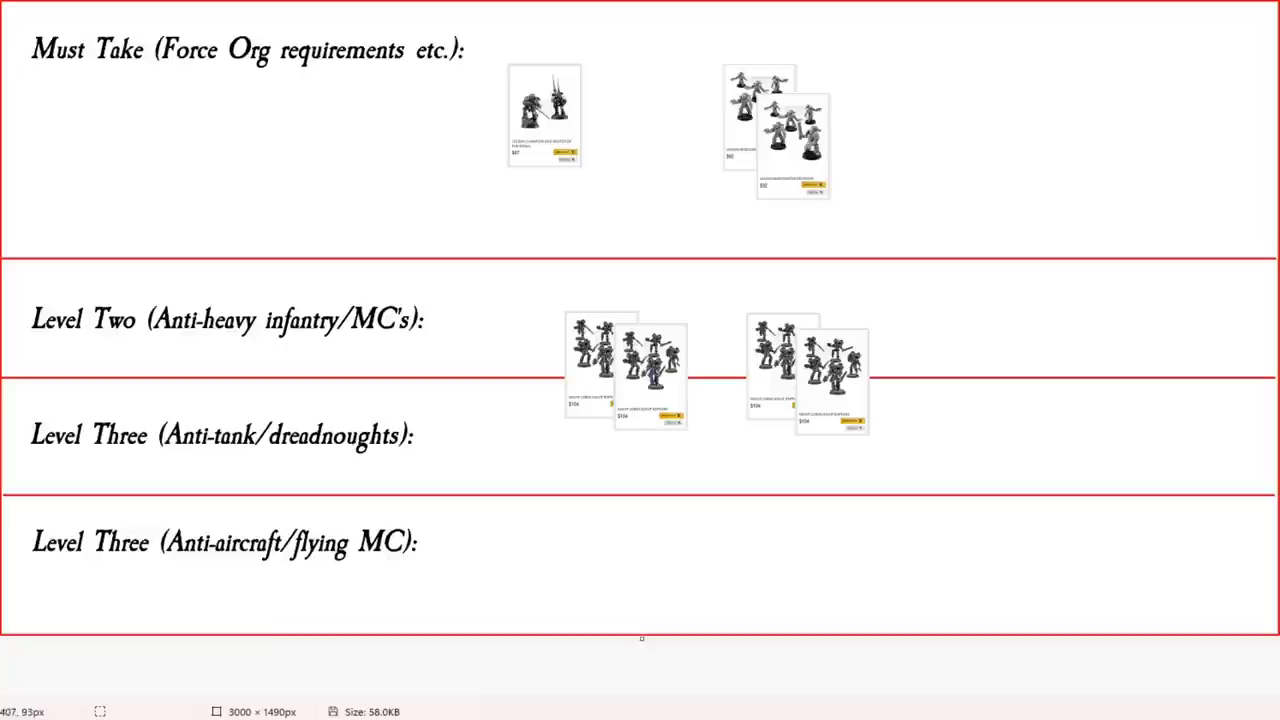
mouse_move(279, 133)
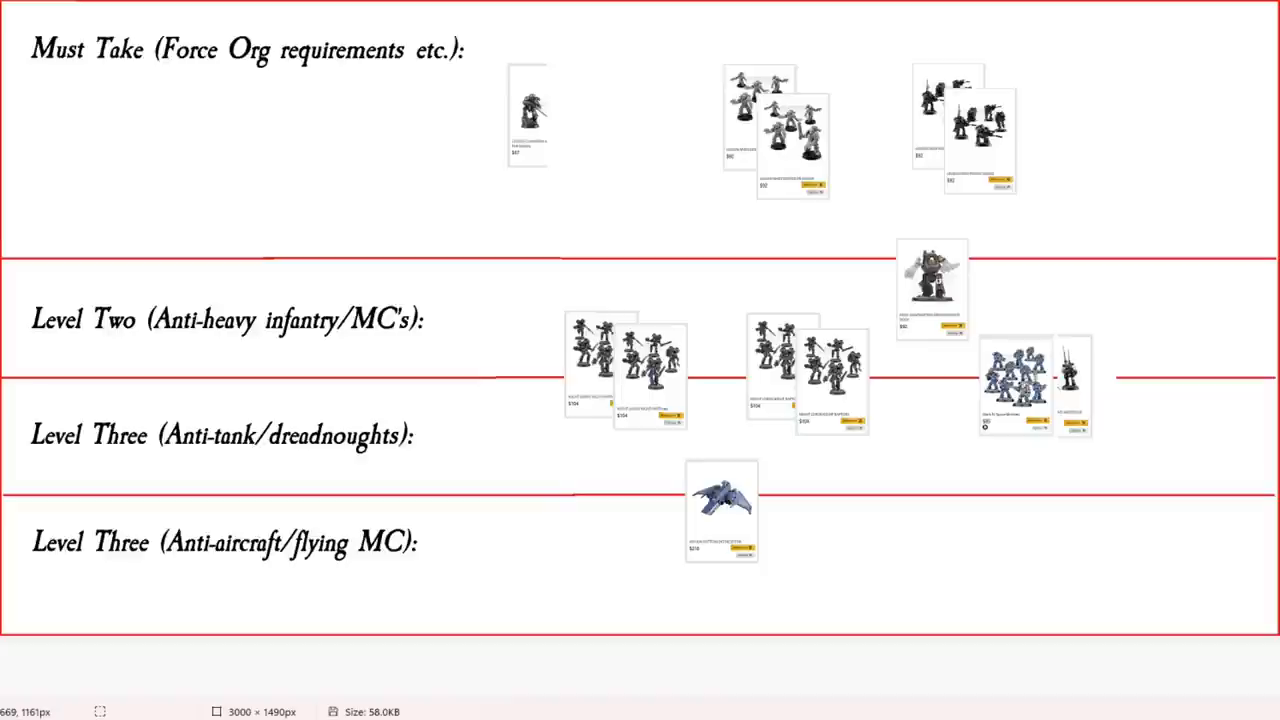
Deselect the pasted image by clicking the lower canvas.
left_click(720, 510)
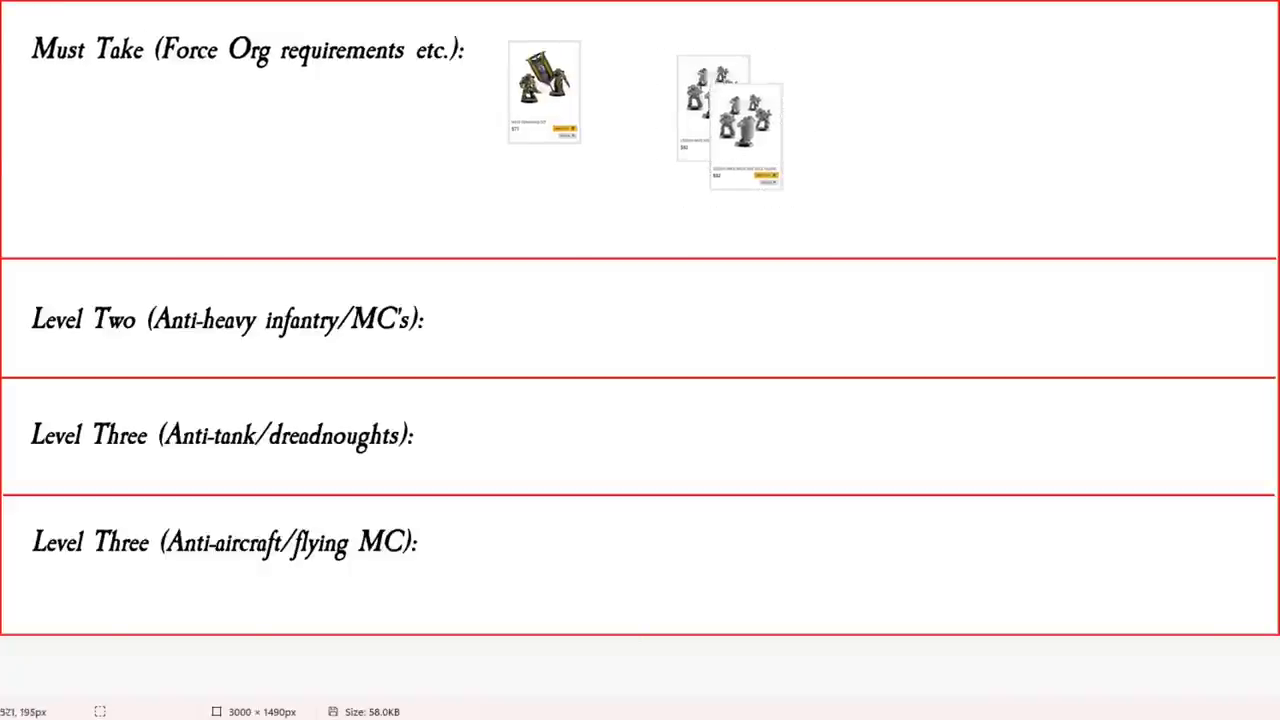
Drag a pasted miniature card rightward into the Must Take row.
left_click_drag(745, 135, 908, 125)
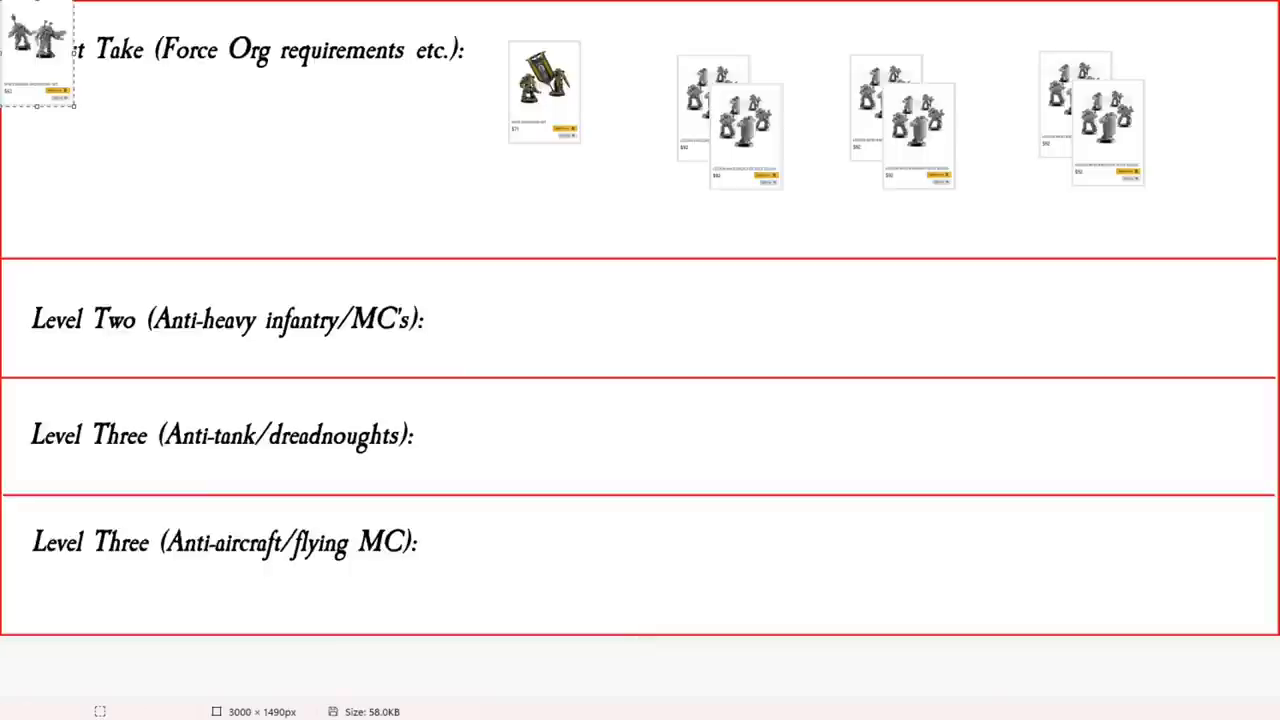
left_click_drag(40, 55, 680, 175)
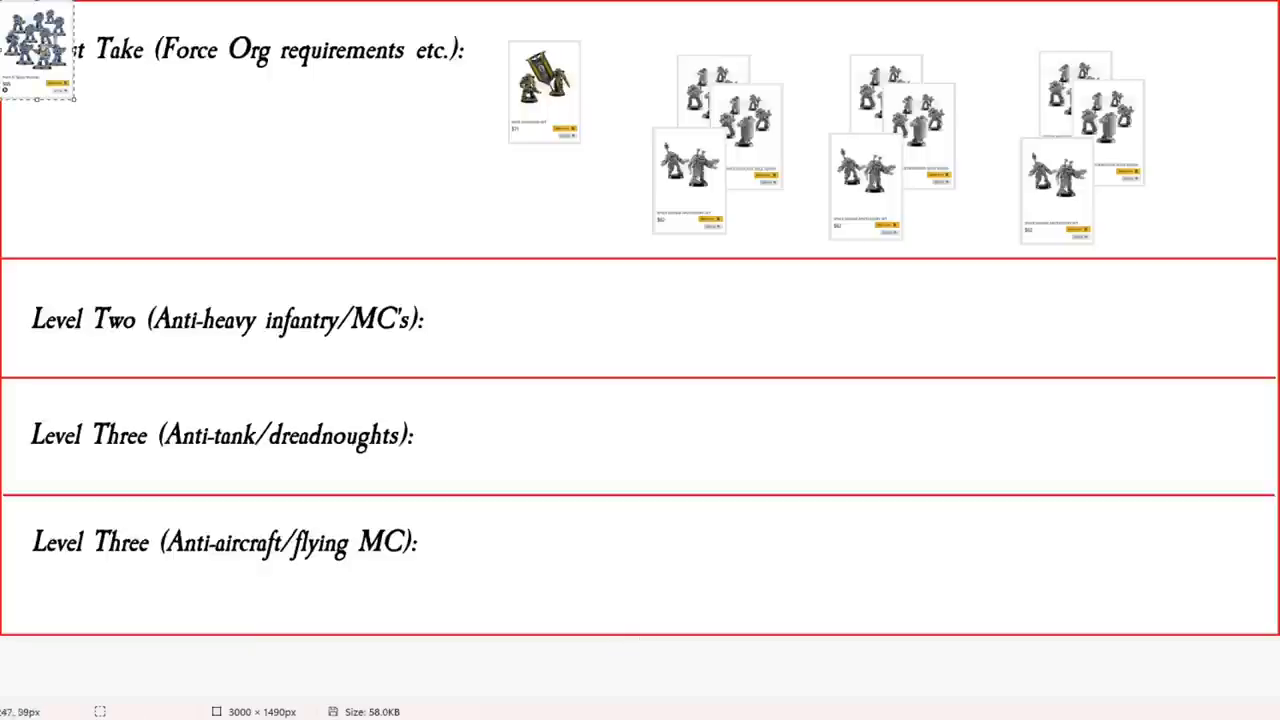
left_click_drag(40, 50, 585, 378)
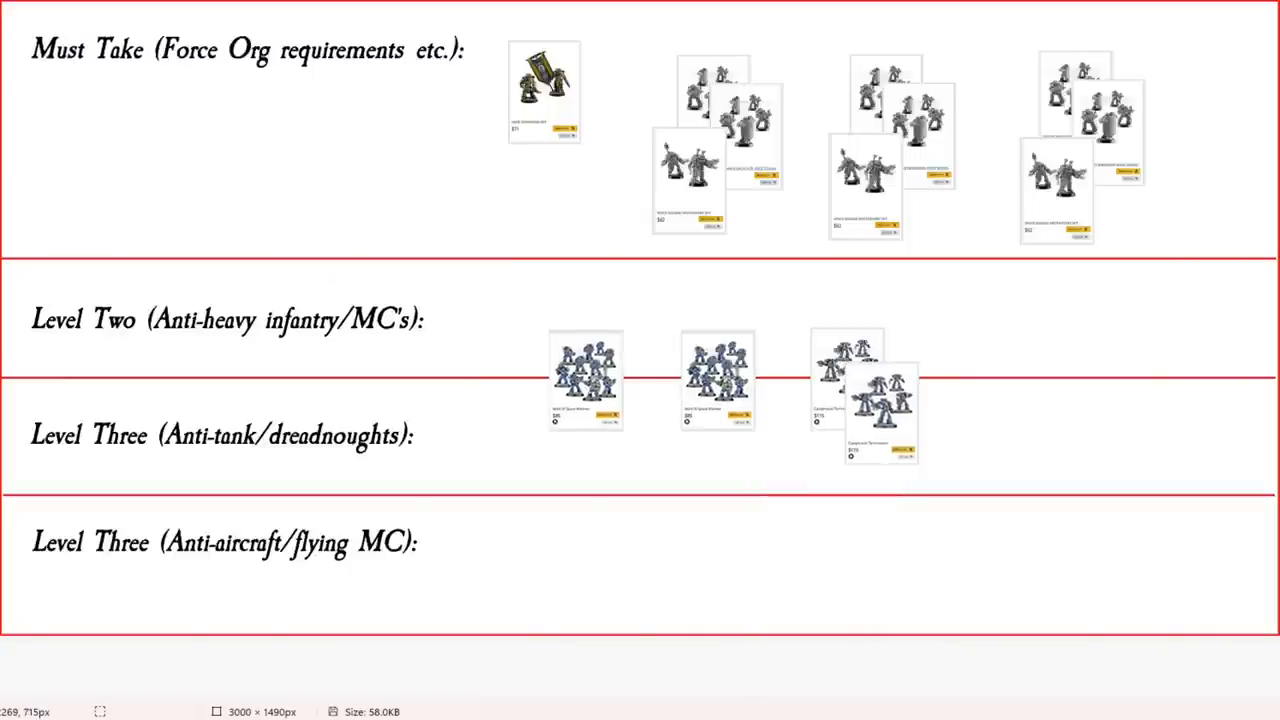
mouse_move(642, 635)
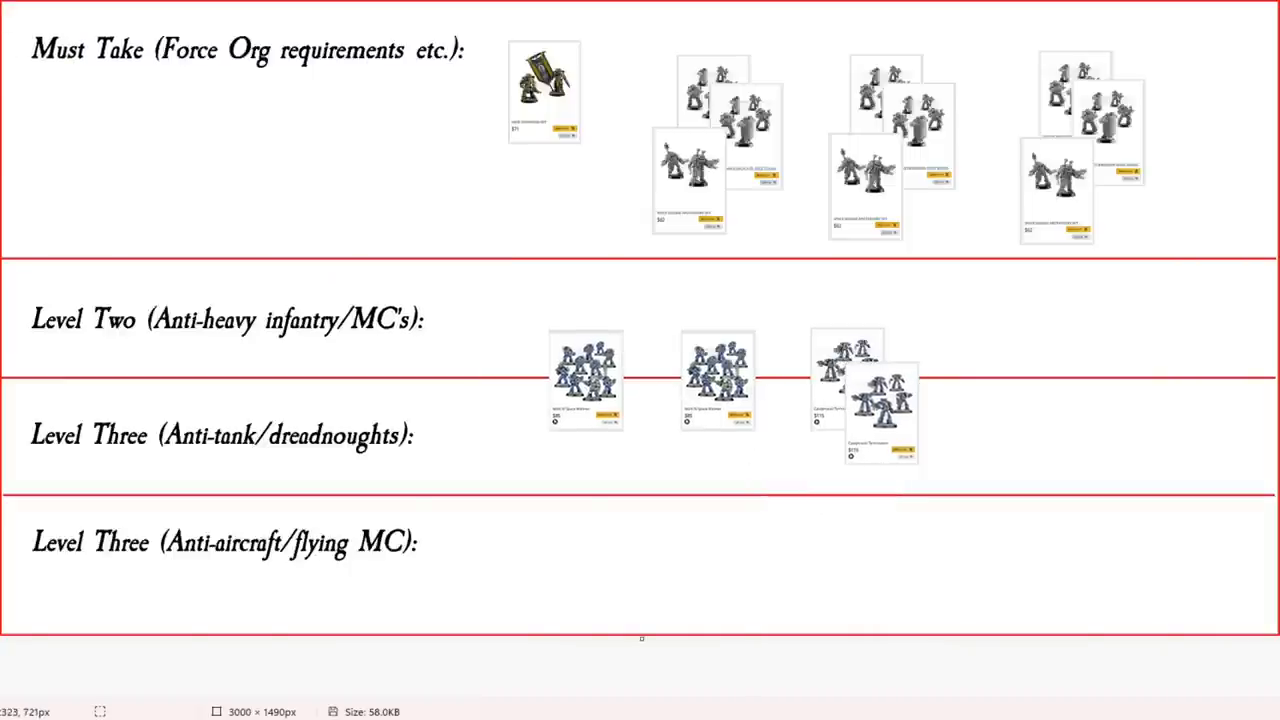